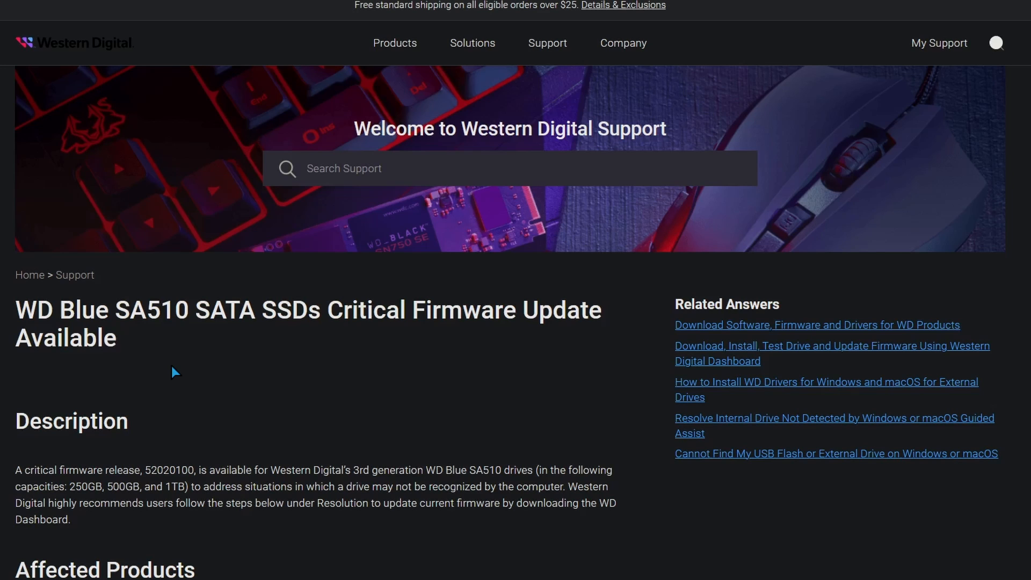
Scroll through the WD Blue SN570 status showing firmware 234110WD, Normal health and 100% life remaining.
scroll("down", 3)
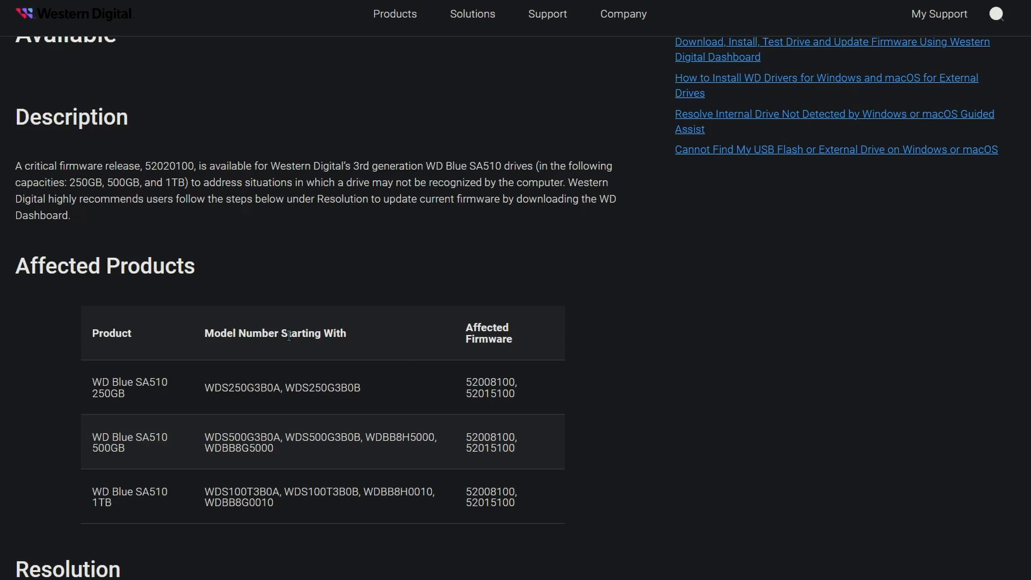
mouse_move(796, 369)
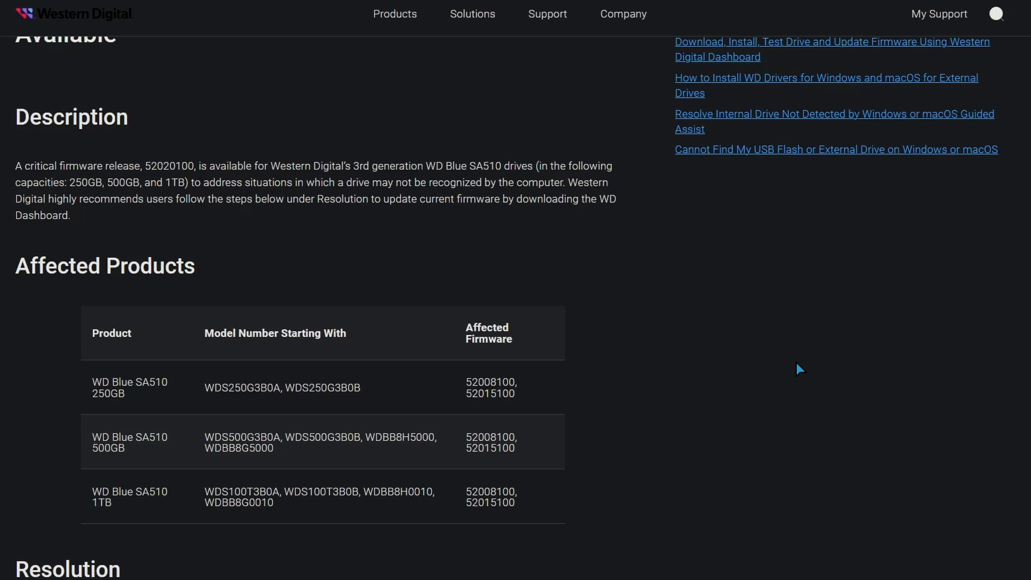
mouse_move(792, 365)
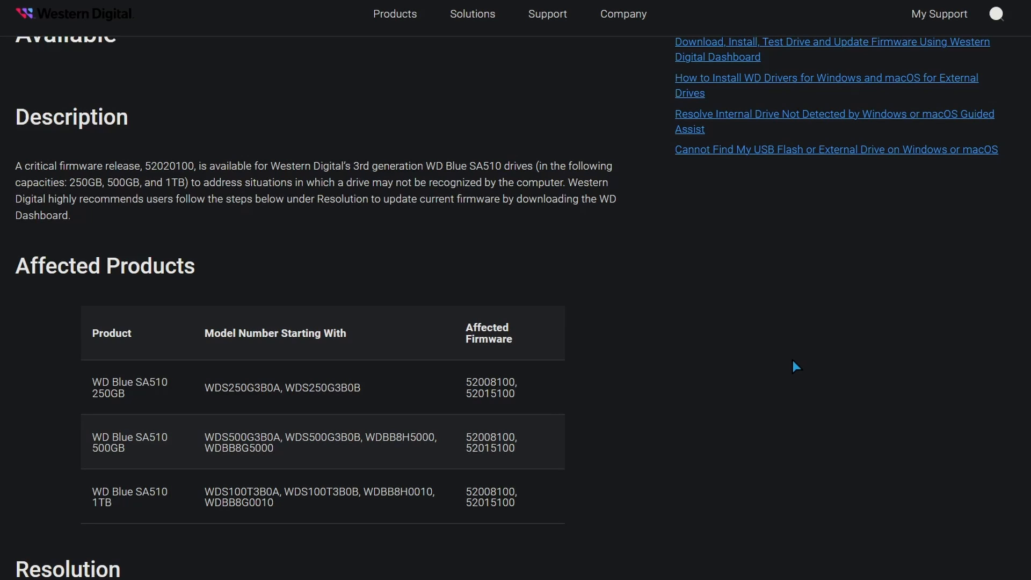
mouse_move(706, 461)
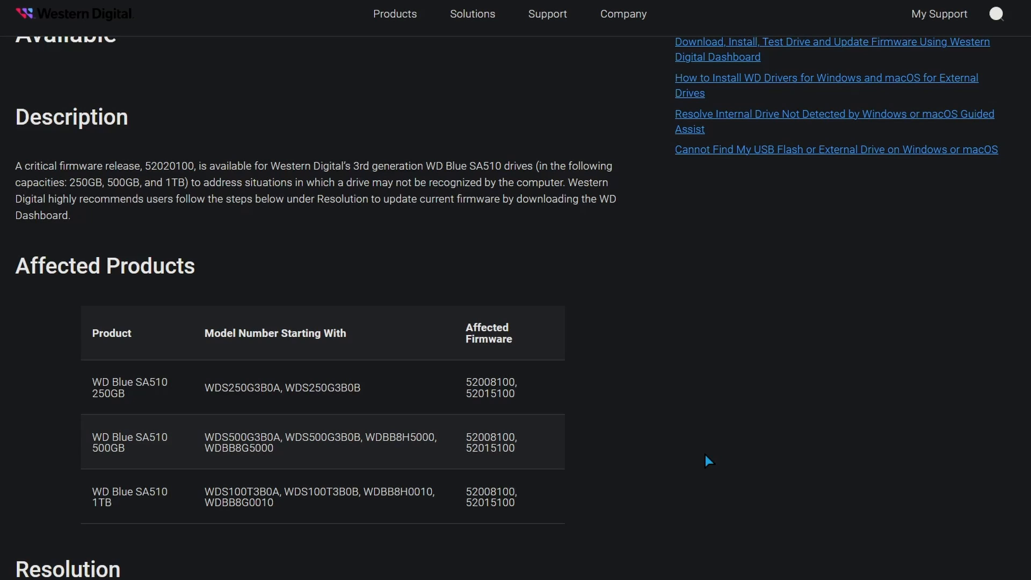
mouse_move(515, 415)
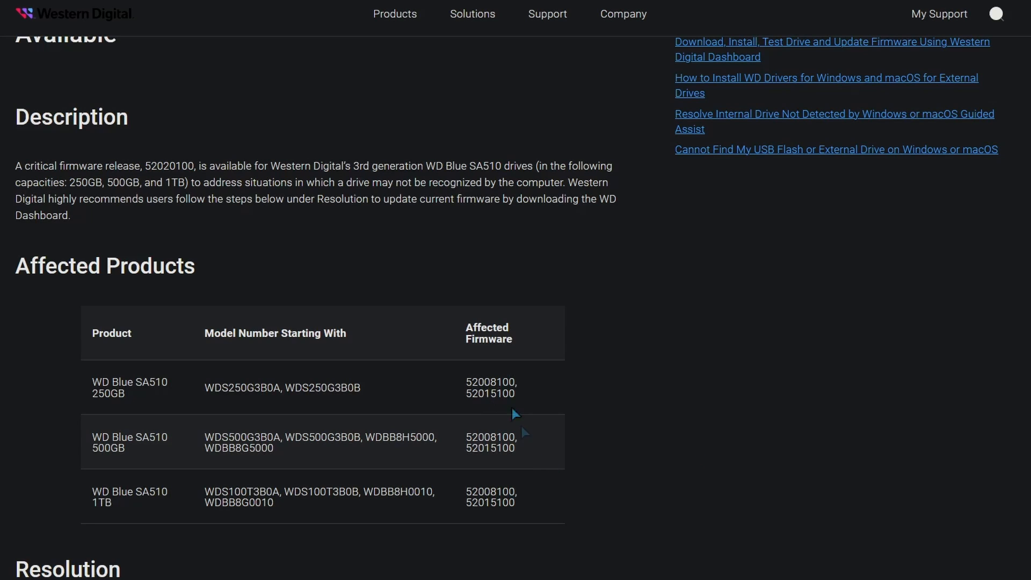
mouse_move(505, 400)
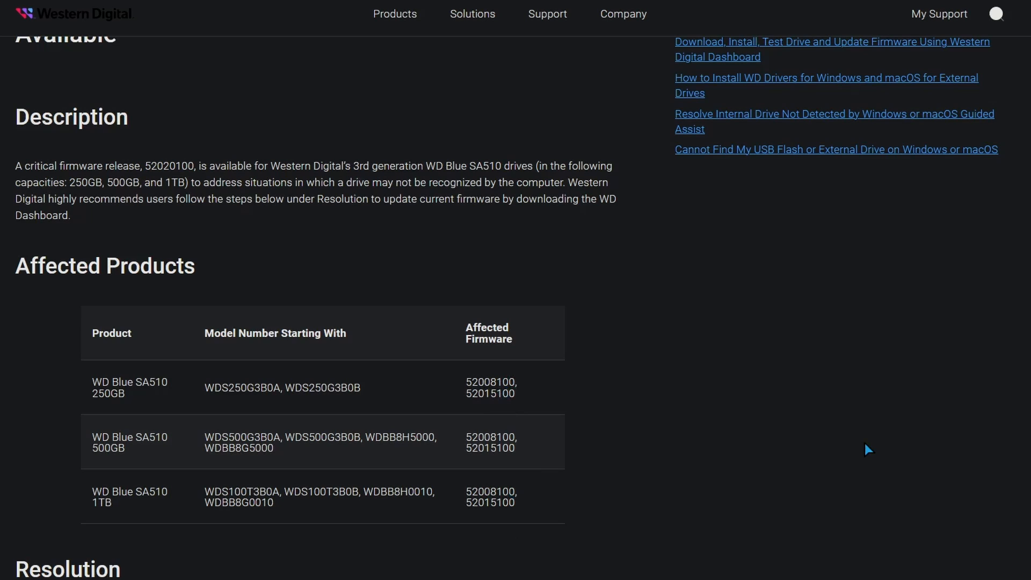
mouse_move(834, 384)
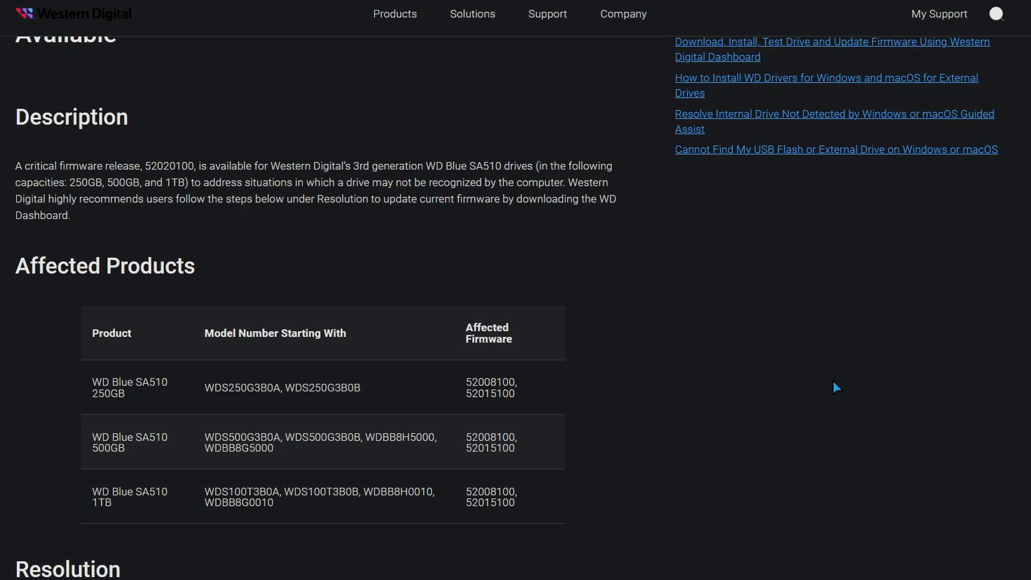
scroll("down", 3)
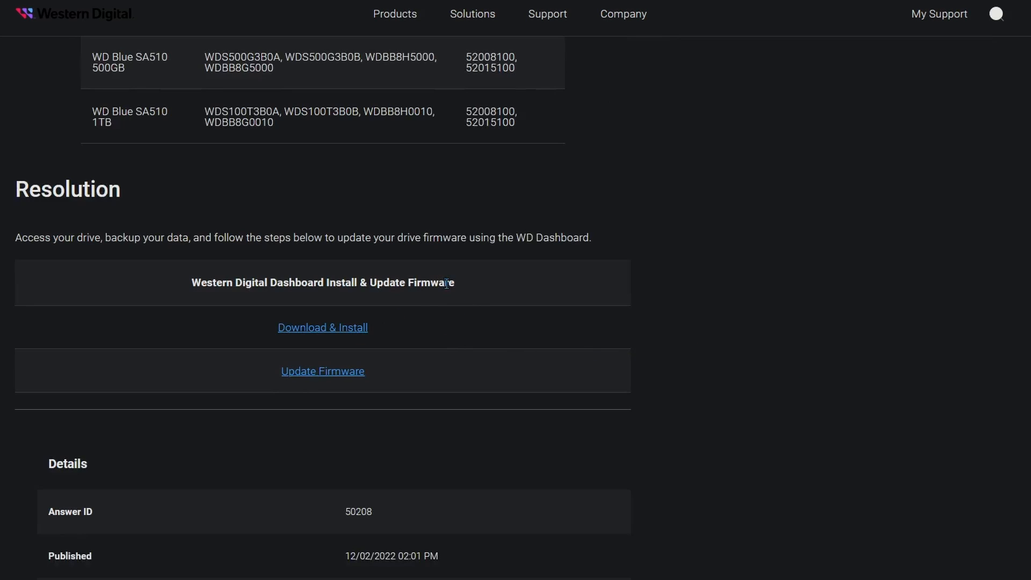
mouse_move(326, 374)
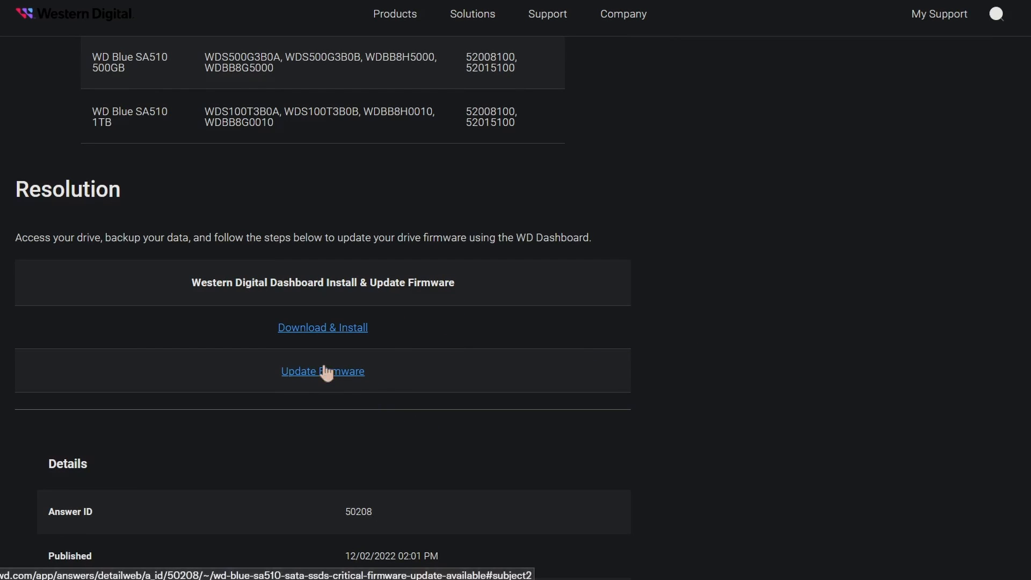
mouse_move(452, 386)
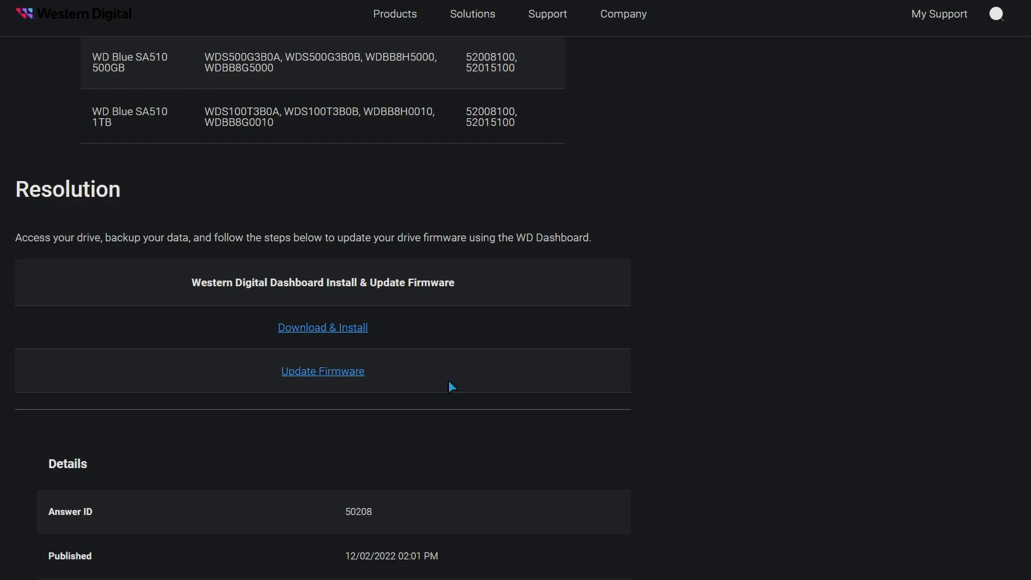
mouse_move(489, 384)
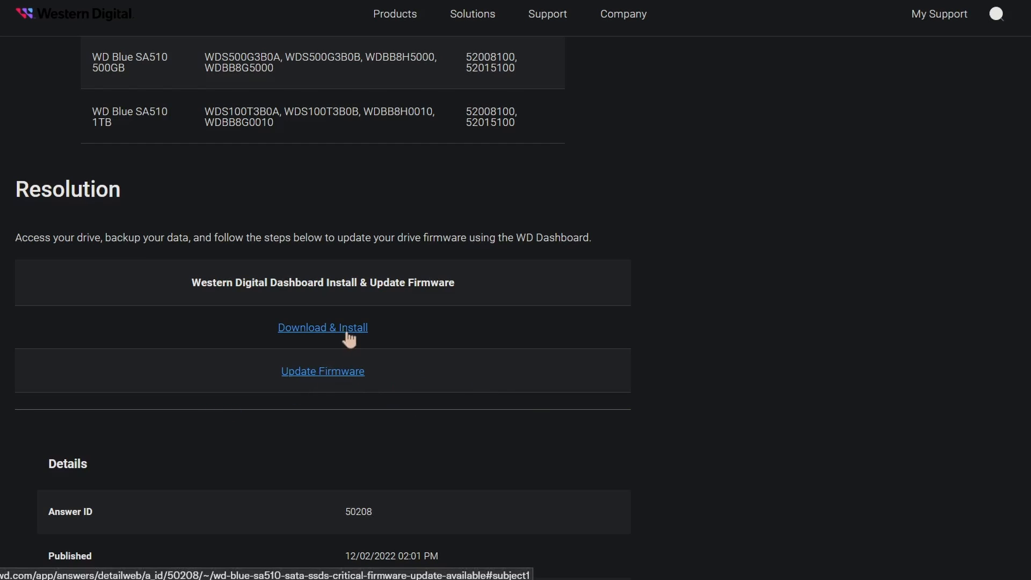
mouse_move(401, 338)
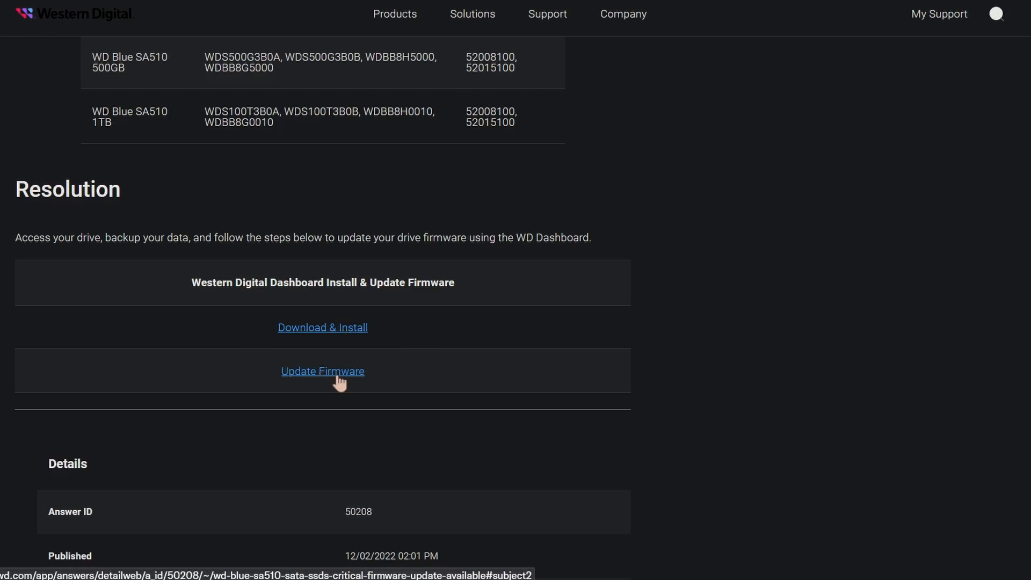
mouse_move(719, 335)
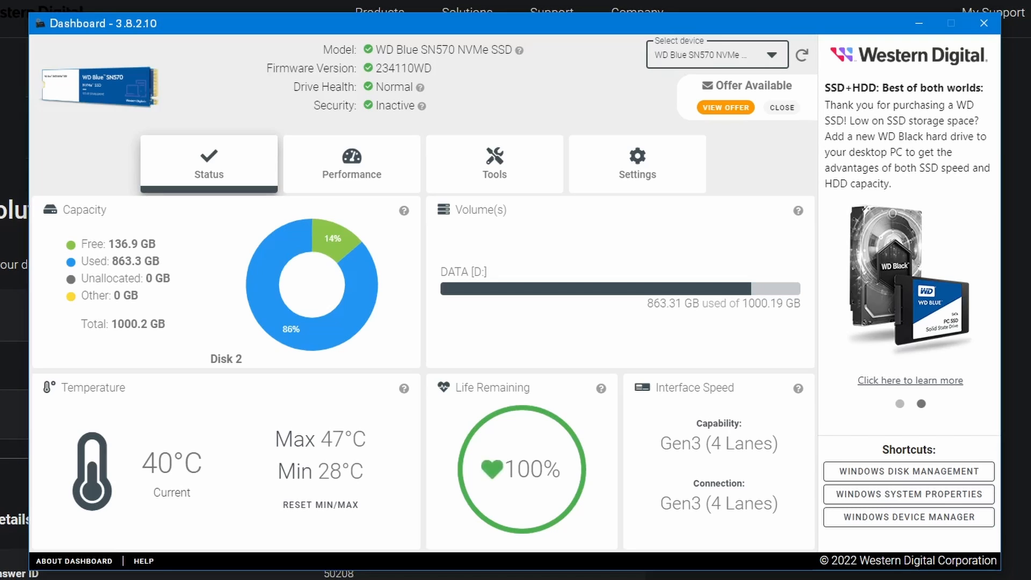
mouse_move(547, 82)
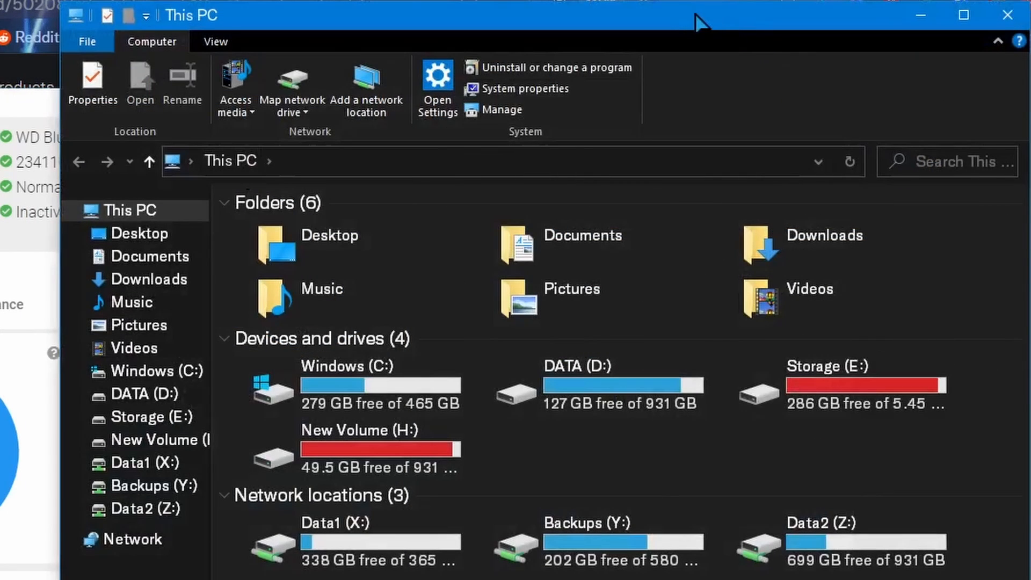
mouse_move(661, 439)
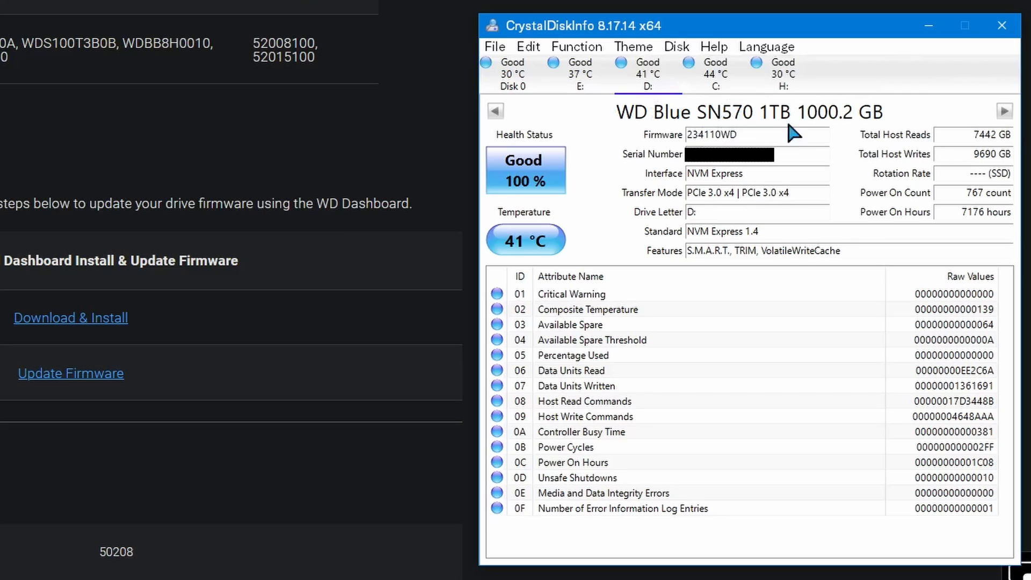
mouse_move(749, 449)
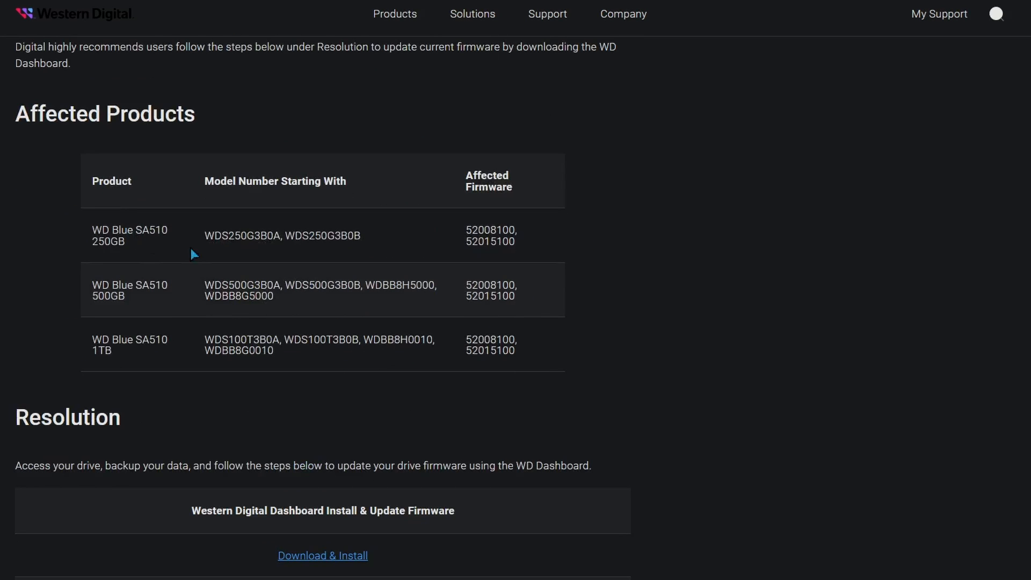
mouse_move(677, 445)
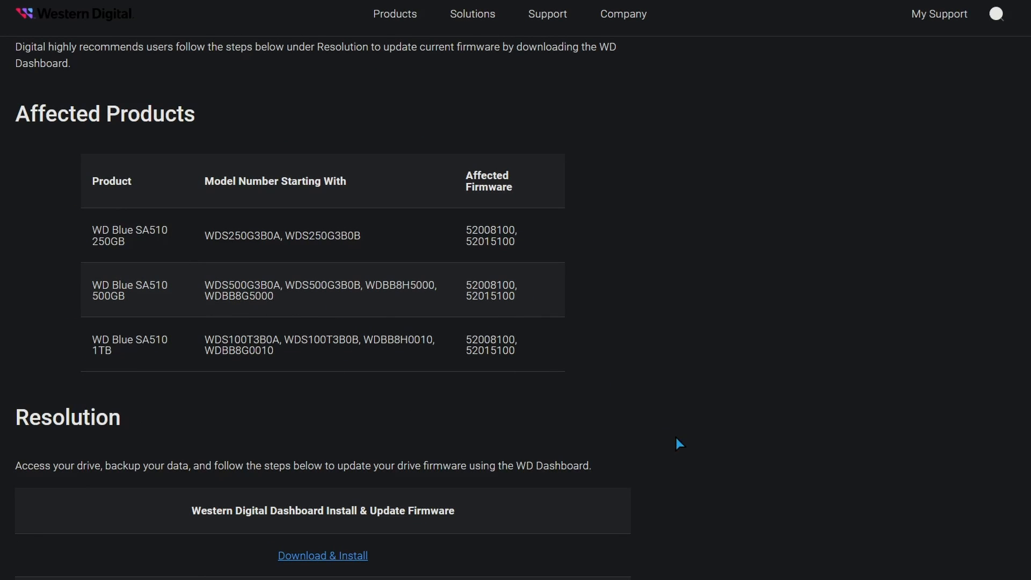
Scroll the SA510 critical firmware update article back to its title, description and Related Answers.
scroll("up", 3)
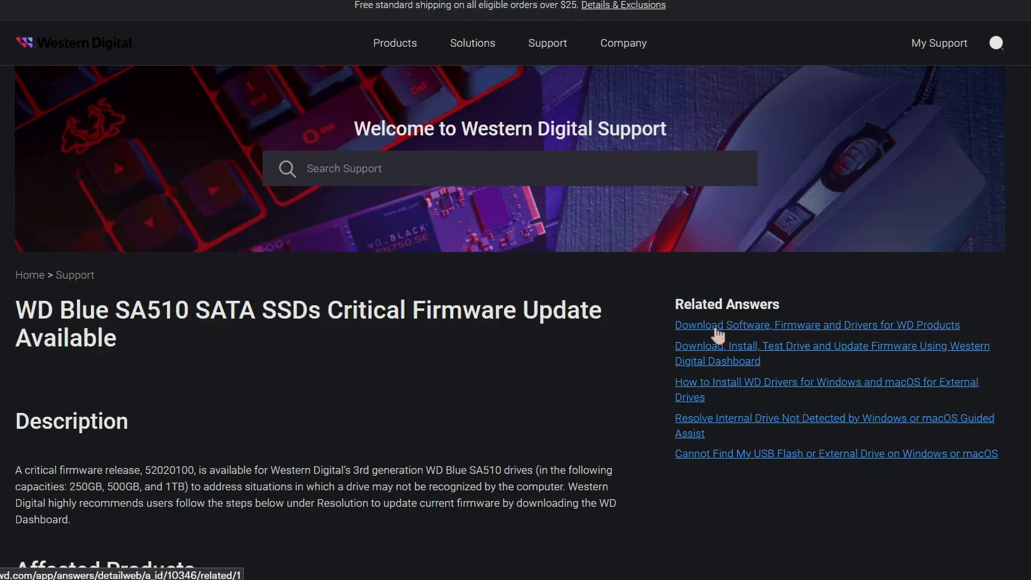
mouse_move(552, 396)
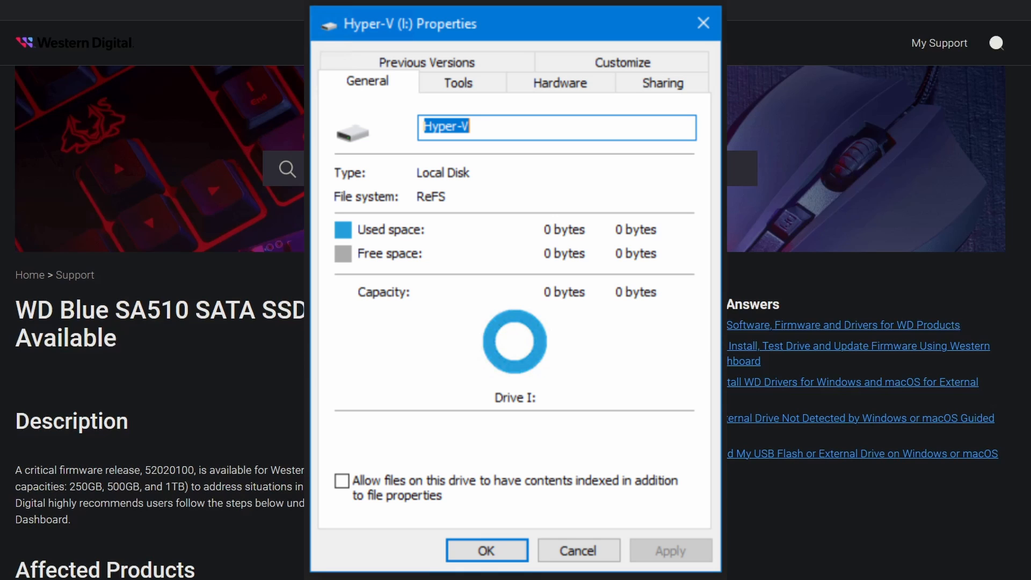
View the Hyper-V (I:) drive's properties showing a ReFS local disk with 0 bytes used, free and total.
left_click(486, 550)
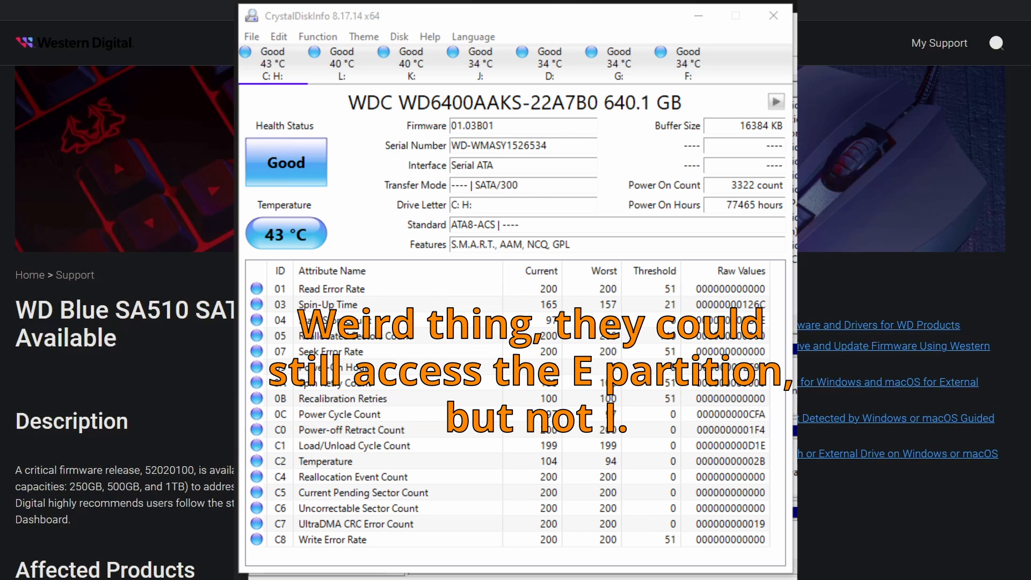
Review the WDC WD6400AAKS-22A7B0 640.1 GB drive readout reporting Good health at 43 °C.
left_click(772, 15)
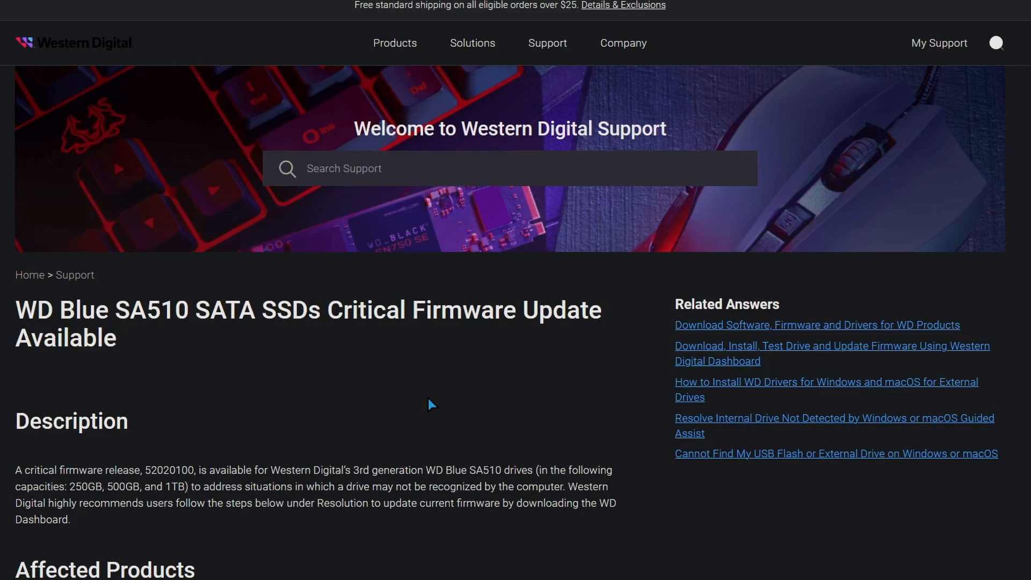
mouse_move(391, 350)
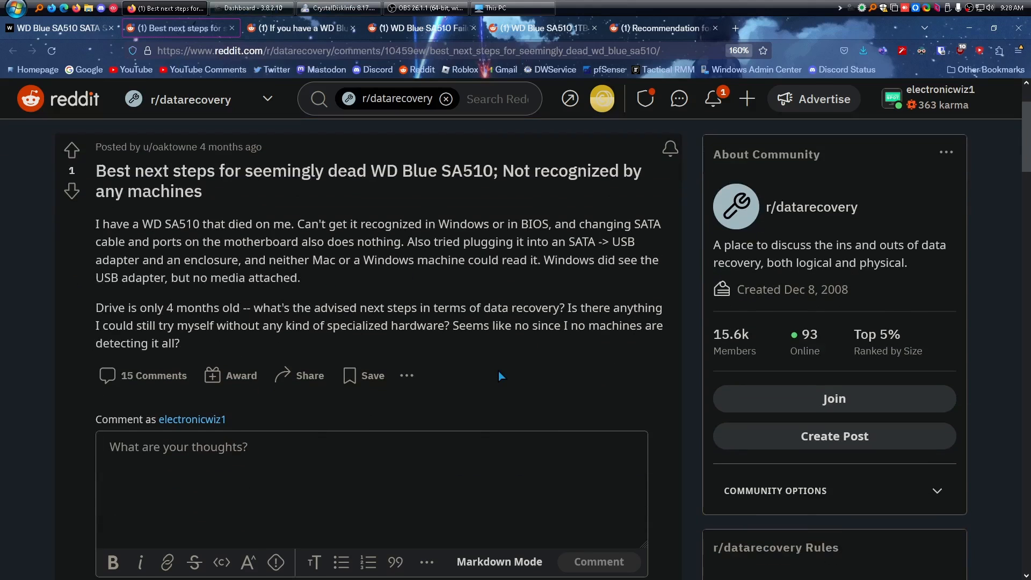
Read through the r/datarecovery dead SA510 thread's comments, including the firmware-revival fix.
scroll("down", 3)
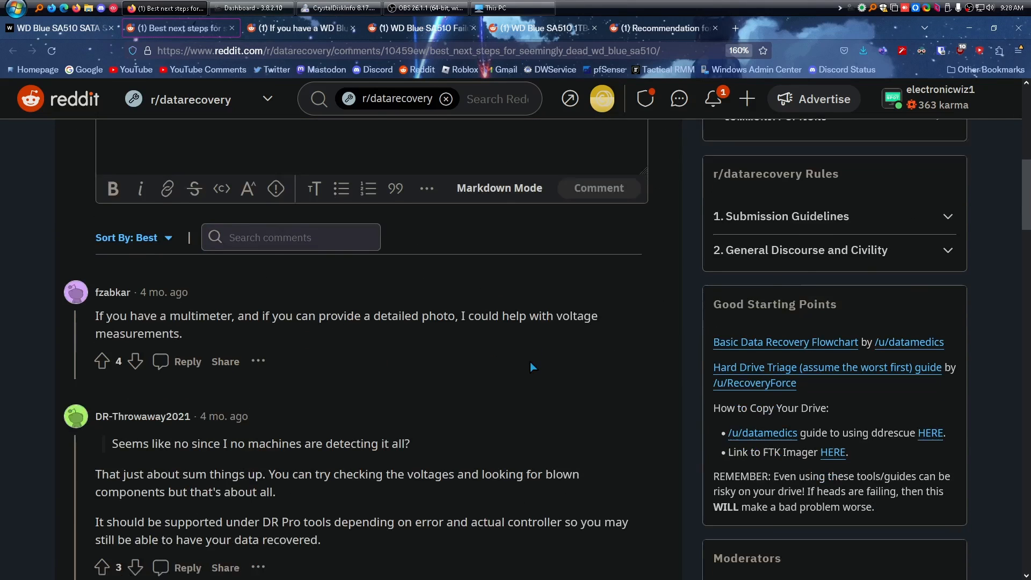
scroll("down", 3)
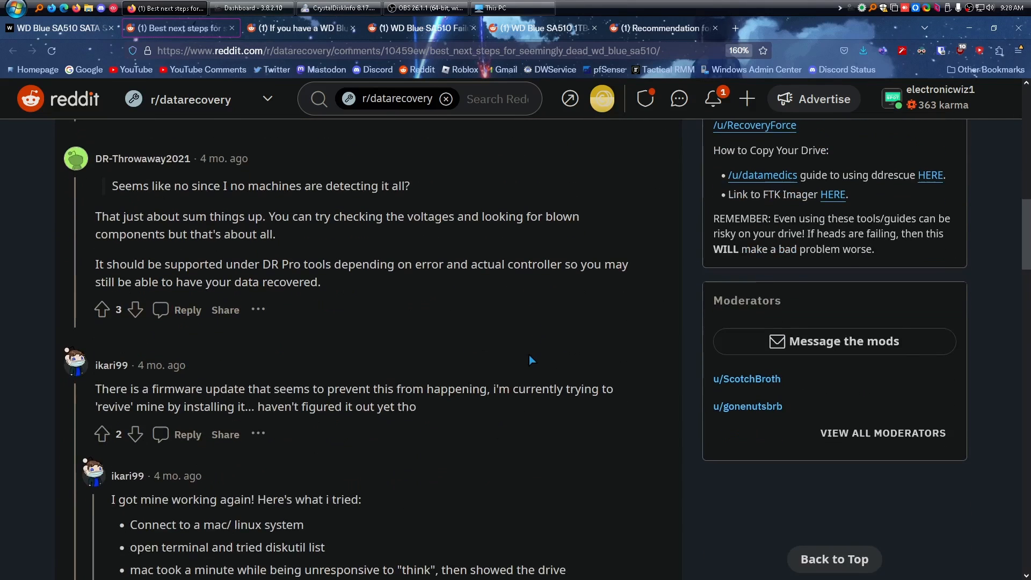
scroll("down", 3)
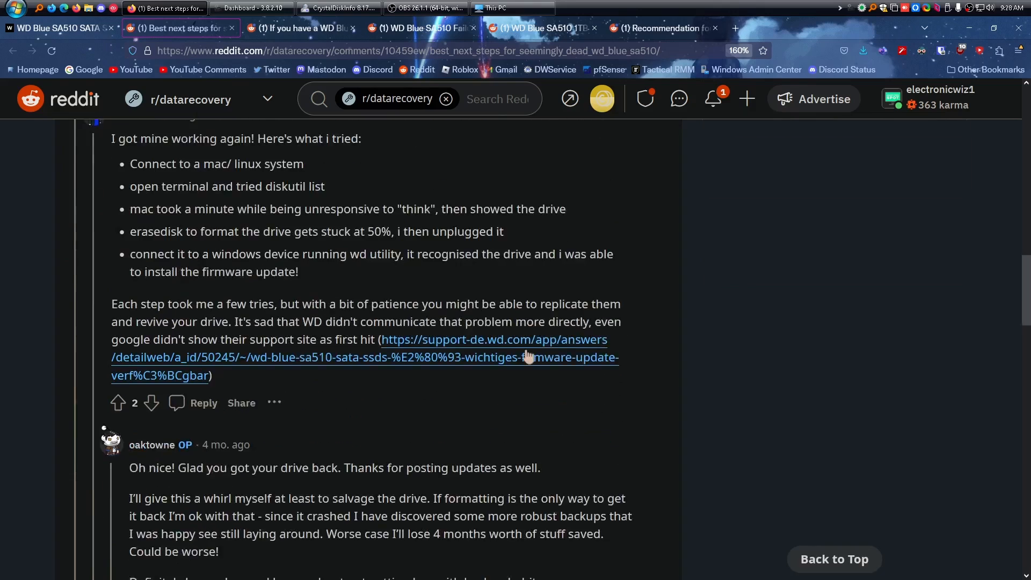
scroll("down", 3)
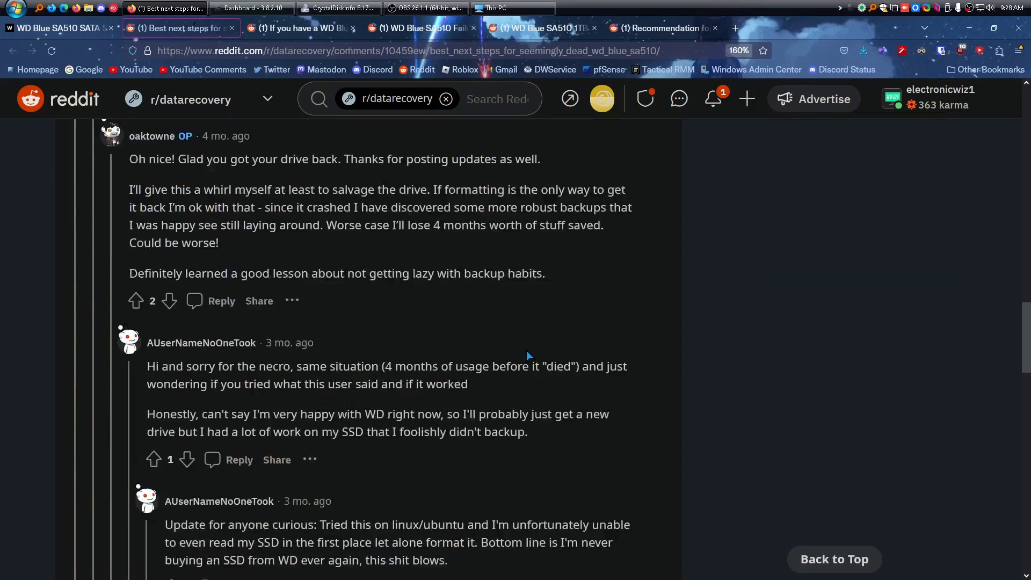
scroll("down", 3)
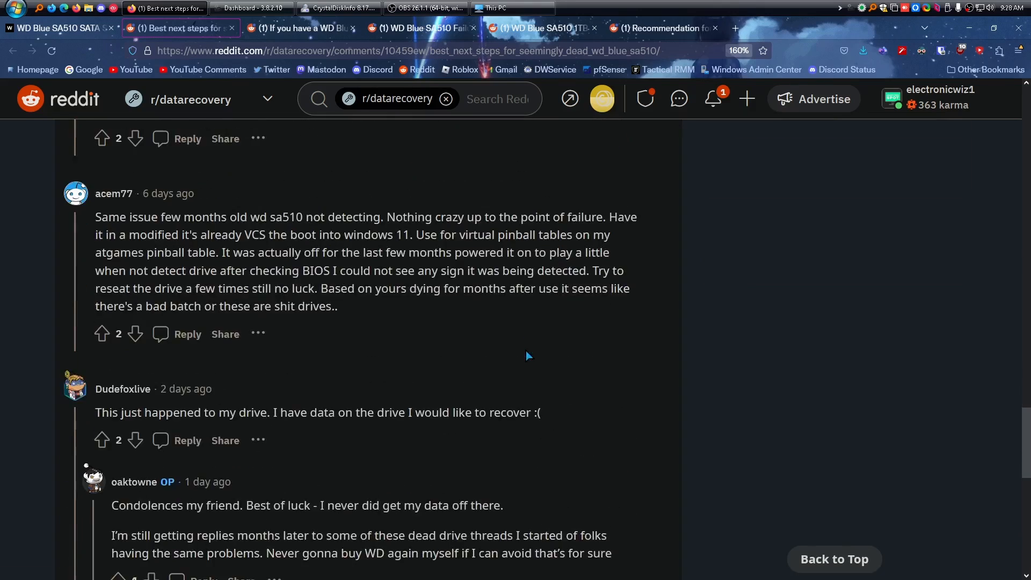
scroll("up", 3)
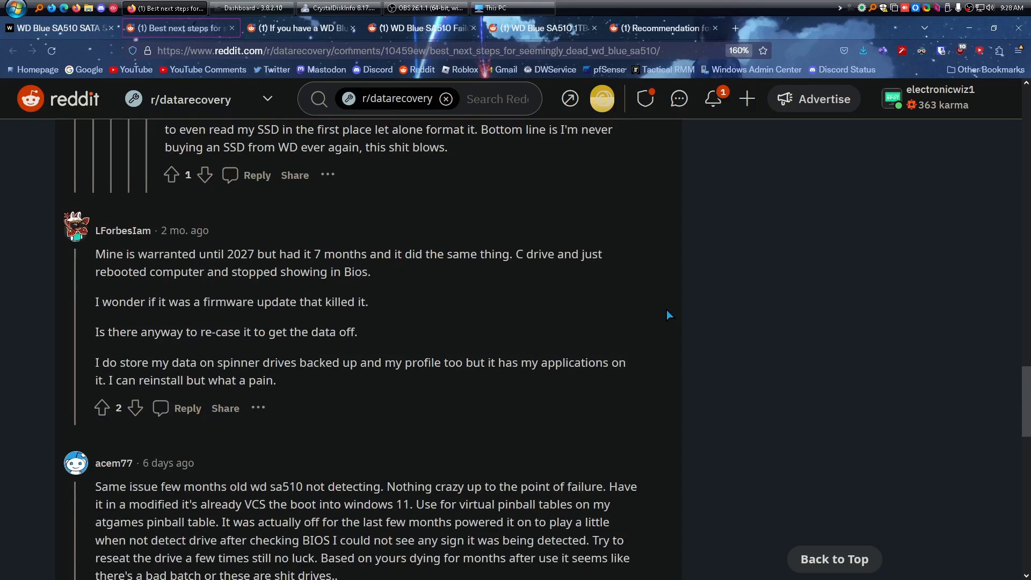
scroll("down", 3)
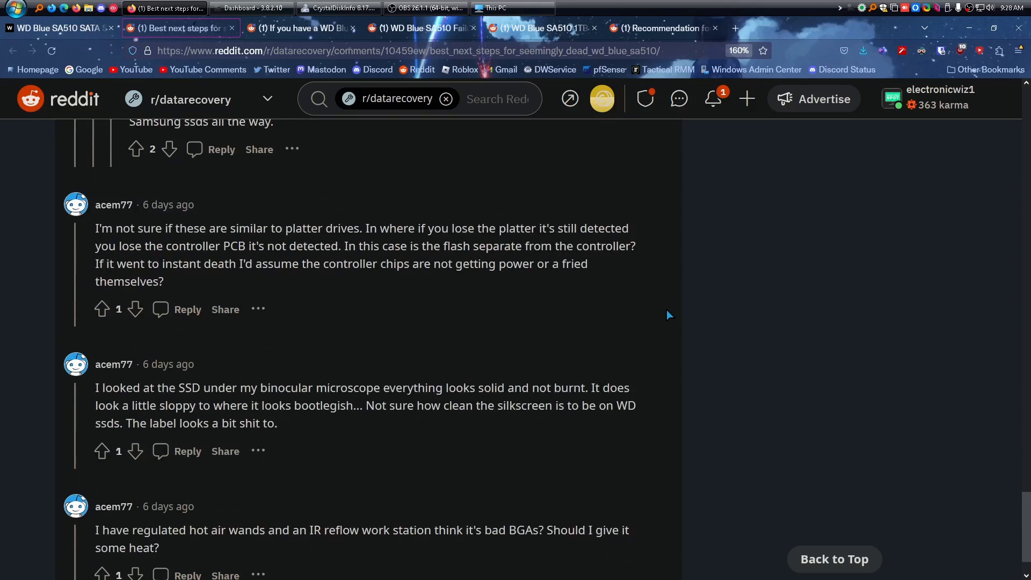
scroll("down", 3)
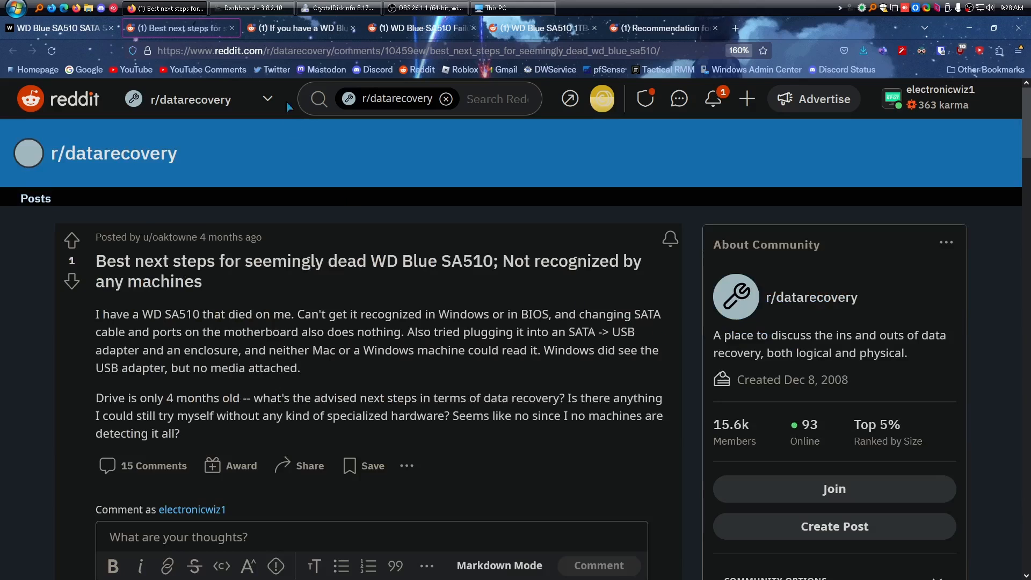
Switch to the r/computers post warning that the WD Blue SA510 has a critical update.
left_click(305, 28)
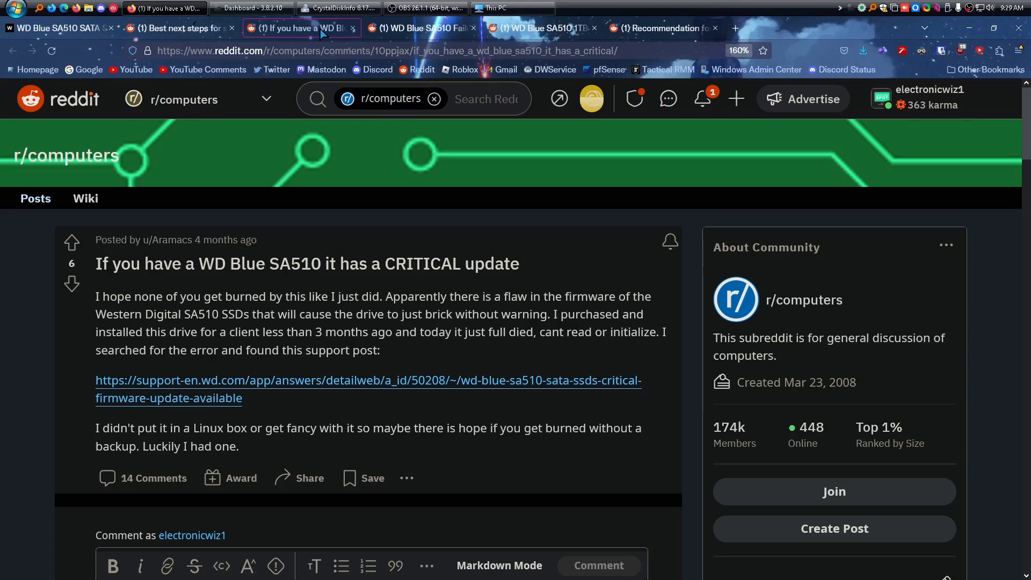
Switch to the r/WesternDigital 'WD Blue SA510 Failure' thread and read down to the firmware update replies.
left_click(420, 28)
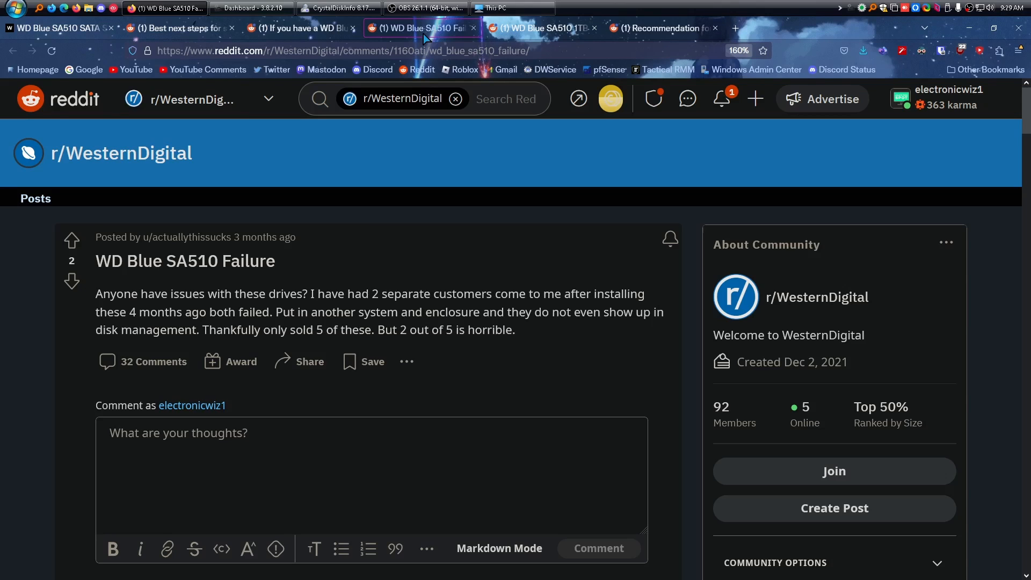
scroll("down", 3)
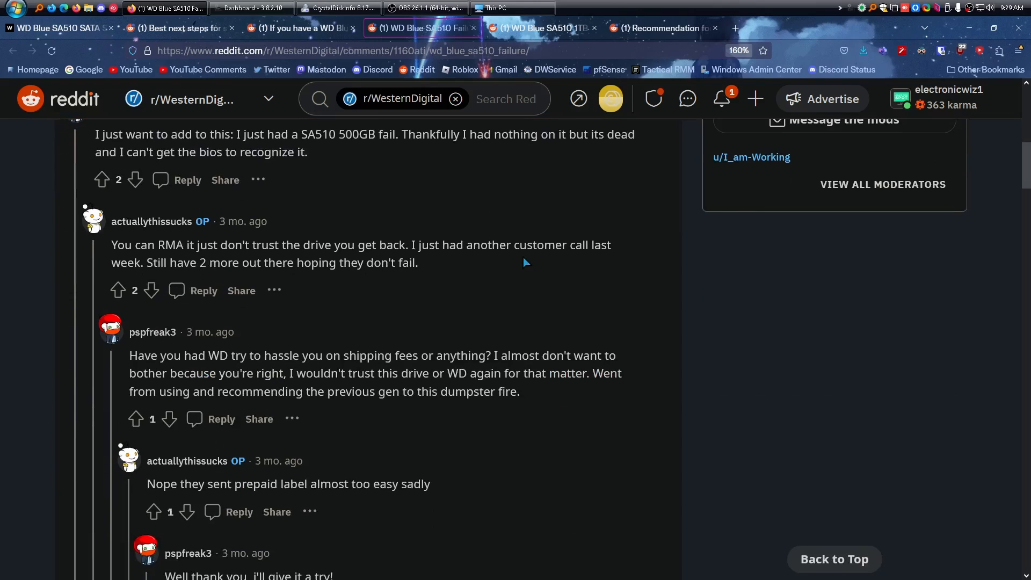
scroll("down", 3)
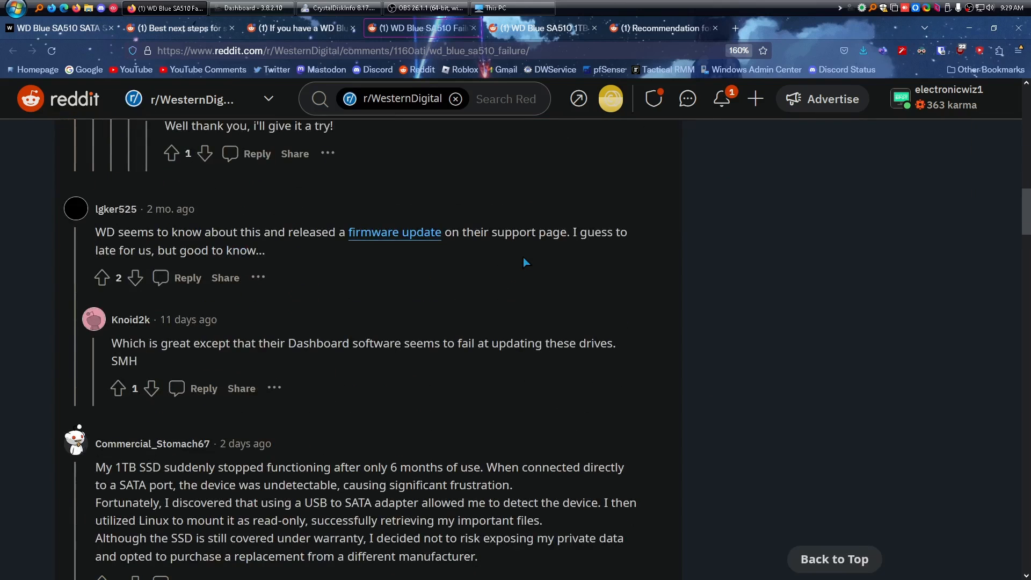
mouse_move(494, 249)
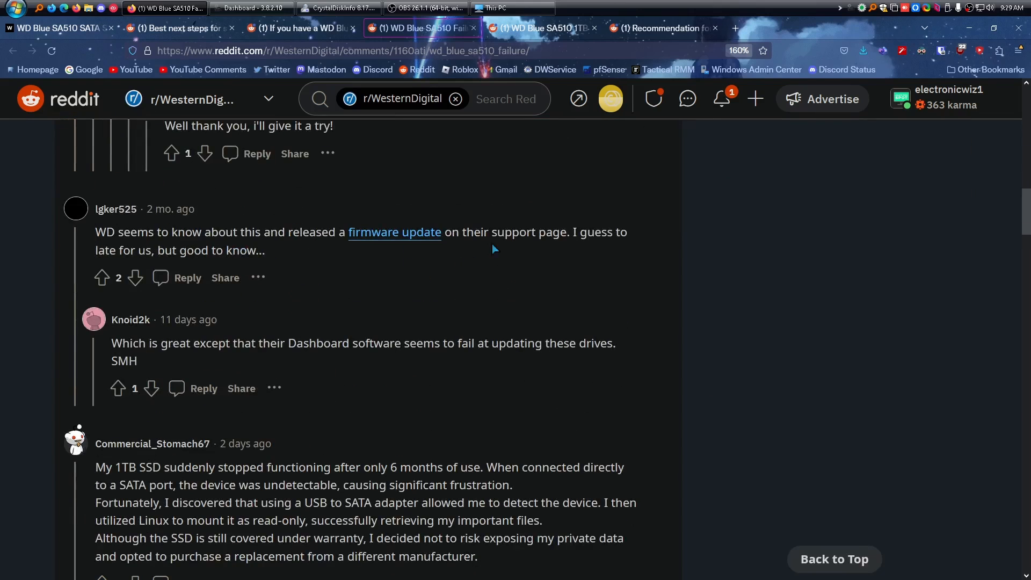
mouse_move(269, 284)
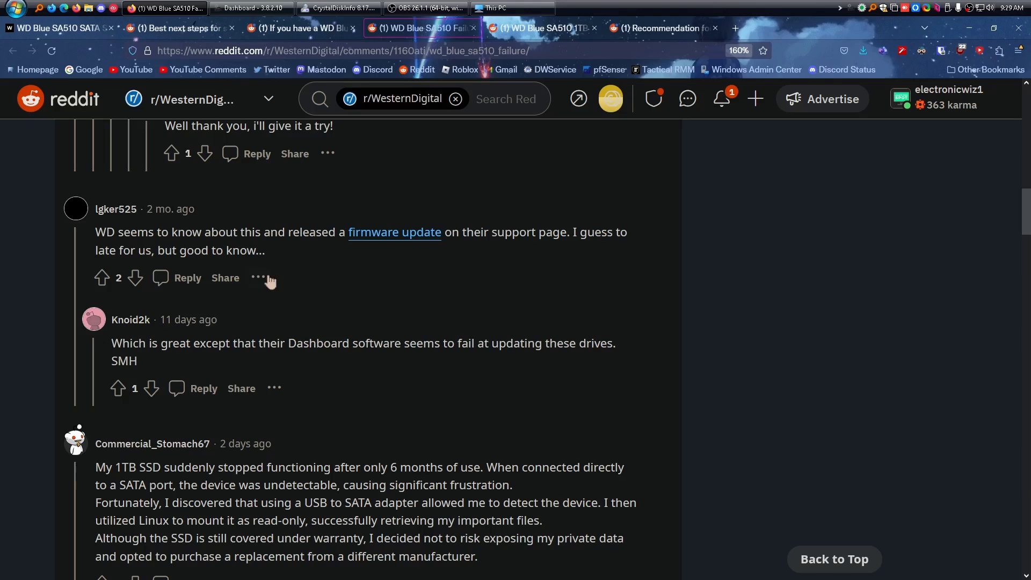
mouse_move(333, 259)
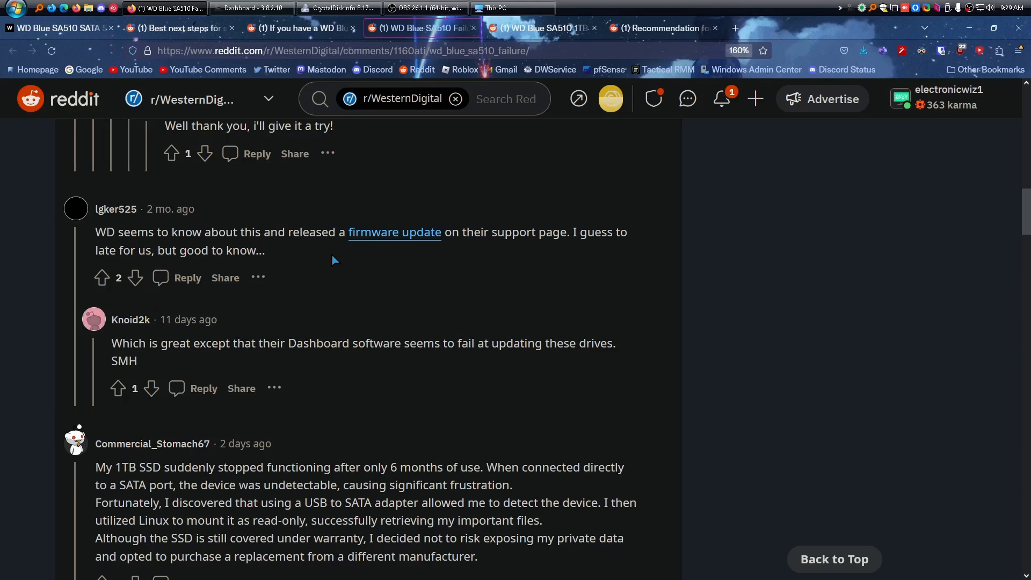
Switch to the 'WD Blue SA510 1TB failed' thread and read its replies about recovery costs.
left_click(542, 28)
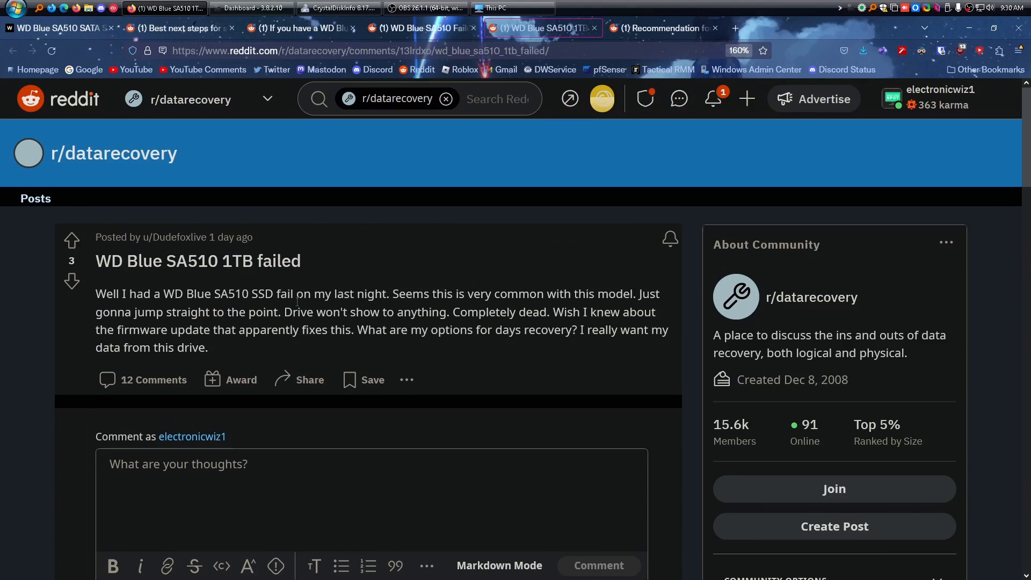
mouse_move(567, 326)
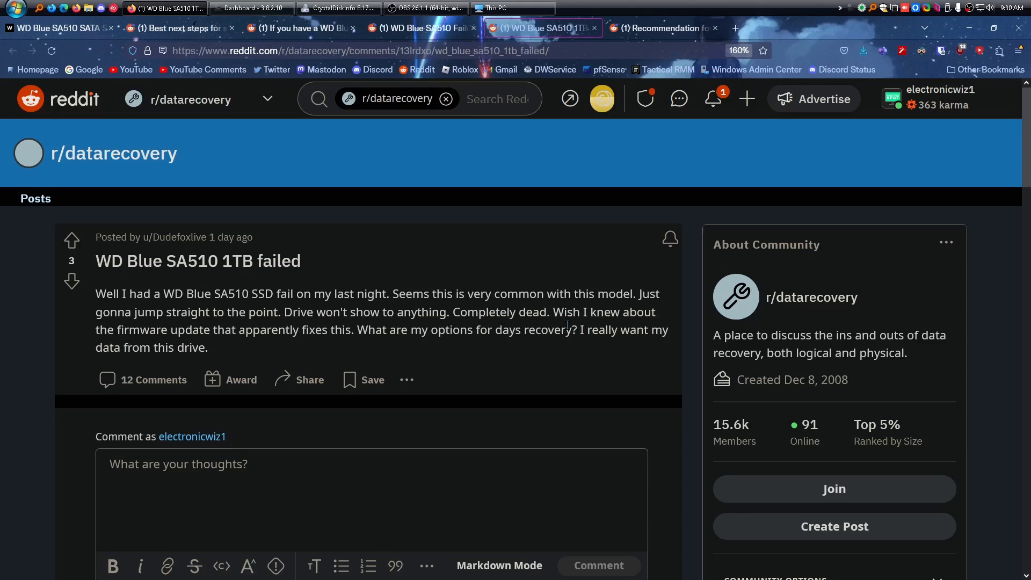
scroll("down", 3)
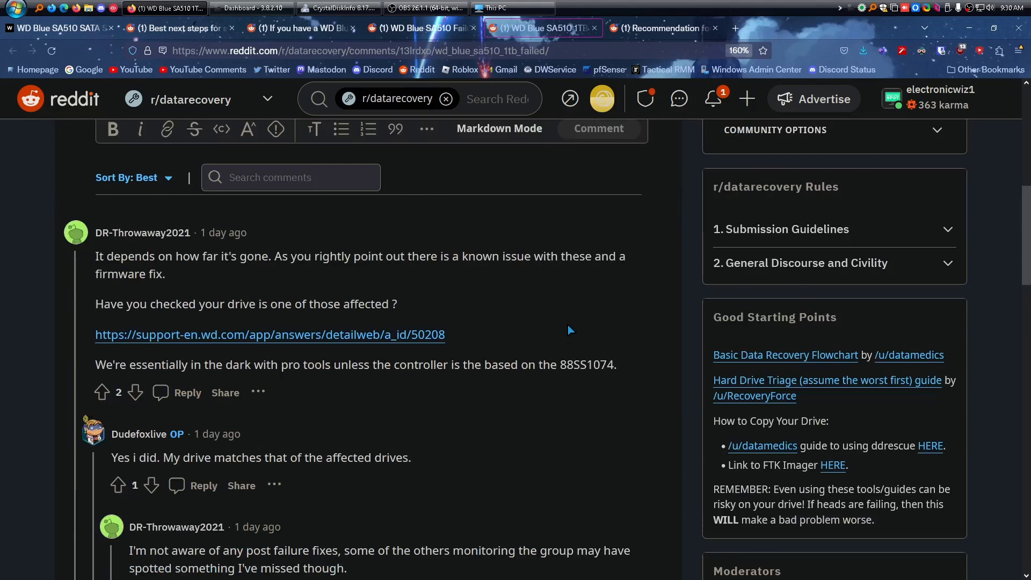
scroll("down", 3)
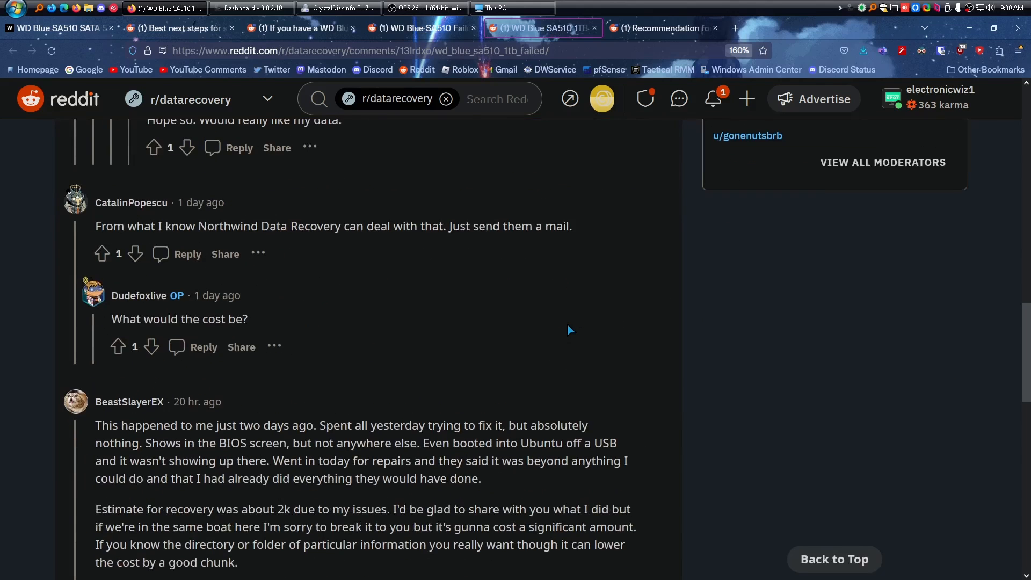
scroll("down", 3)
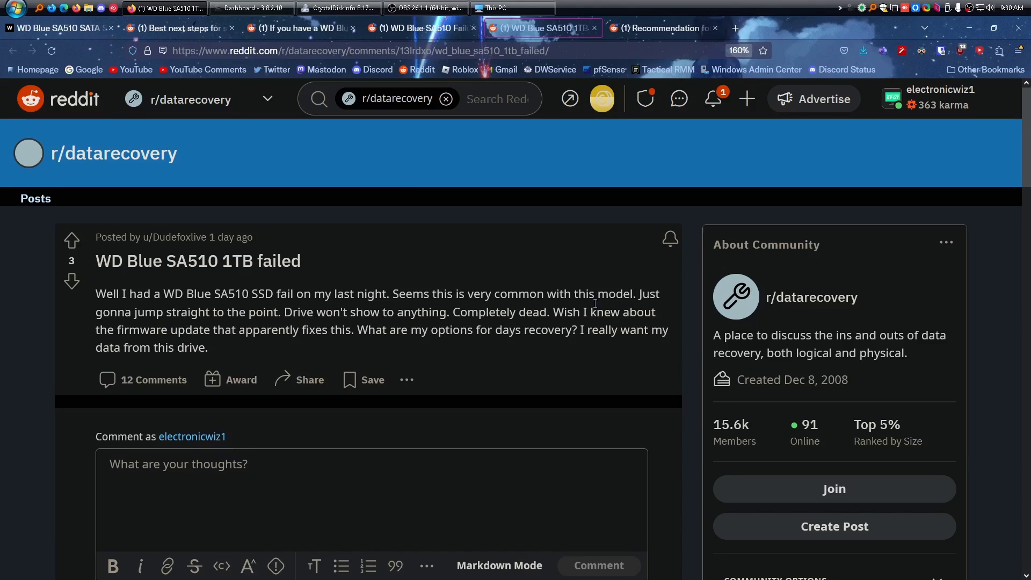
Switch to the SA510 firmware-failure recovery post and read down to the DesertDataRecovery replies.
left_click(659, 28)
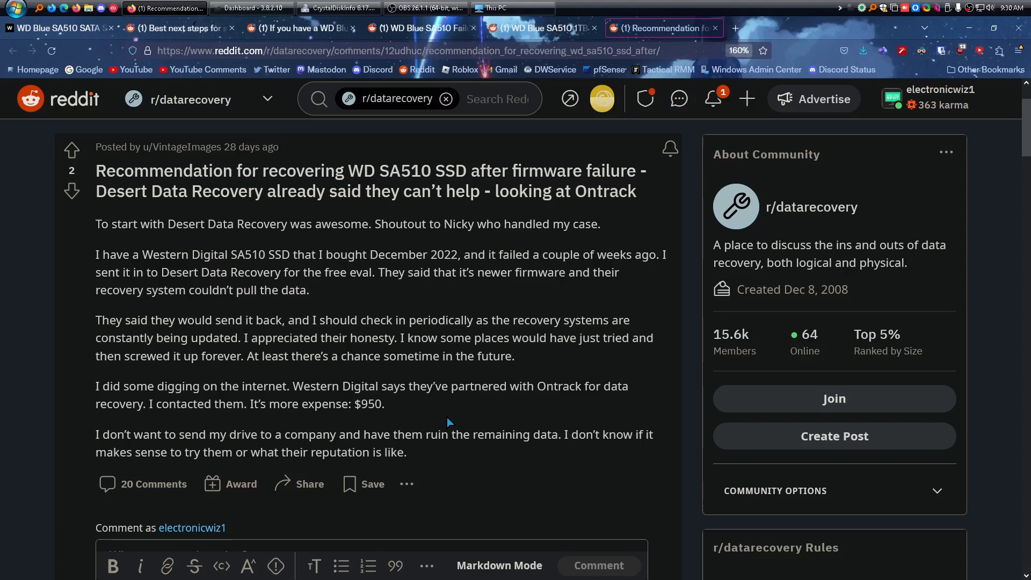
scroll("down", 3)
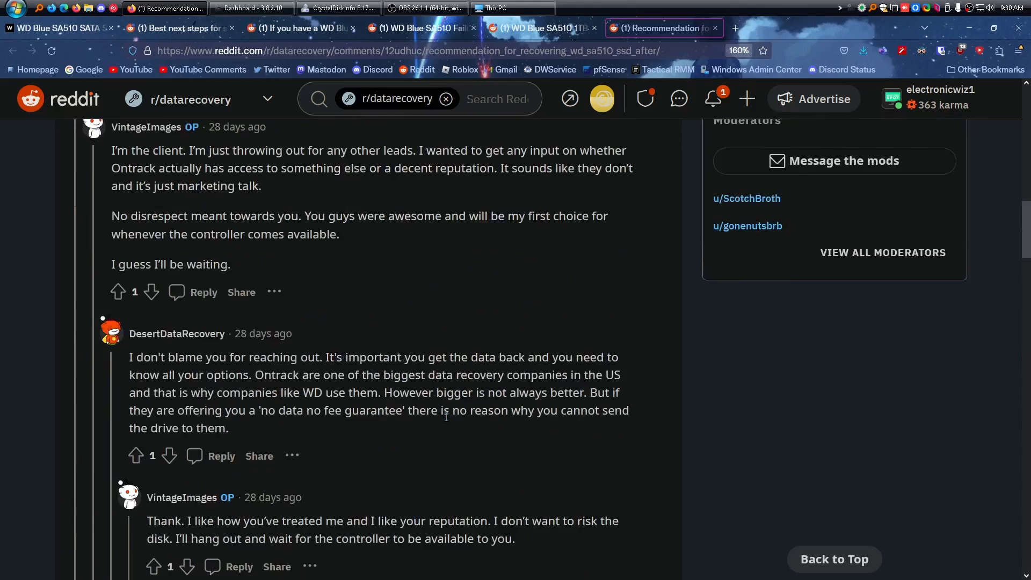
Revisit the Best next steps, r/computers, SA510 Failure and 1TB failed threads, ending on the recovery recommendation post.
left_click(177, 28)
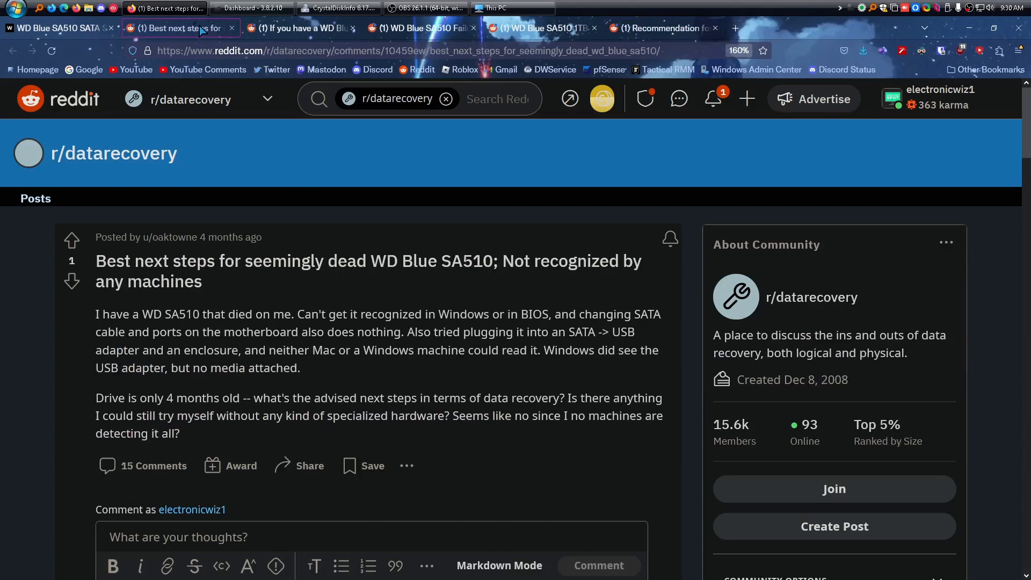
left_click(305, 28)
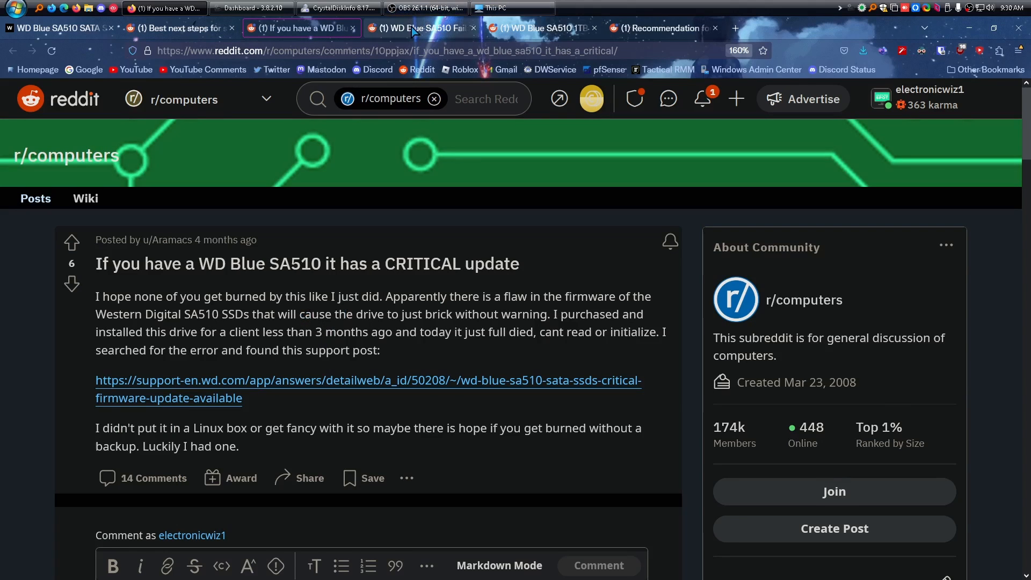
left_click(420, 27)
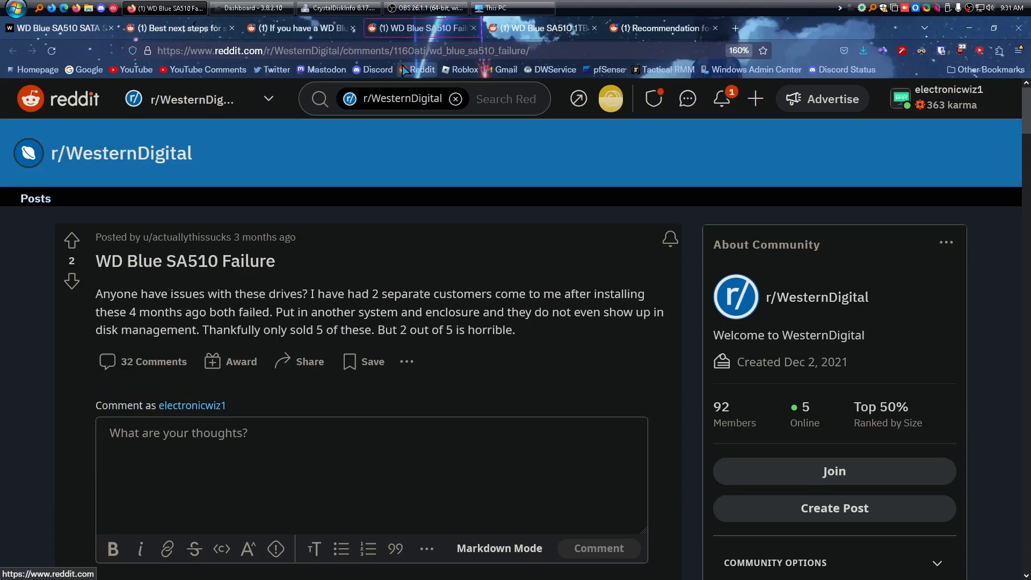
mouse_move(520, 43)
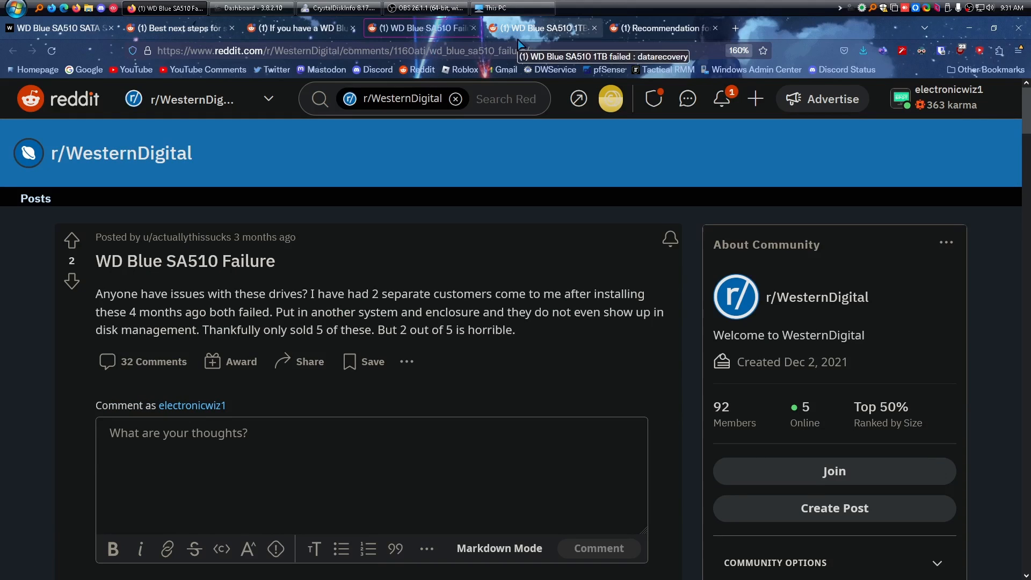
left_click(543, 28)
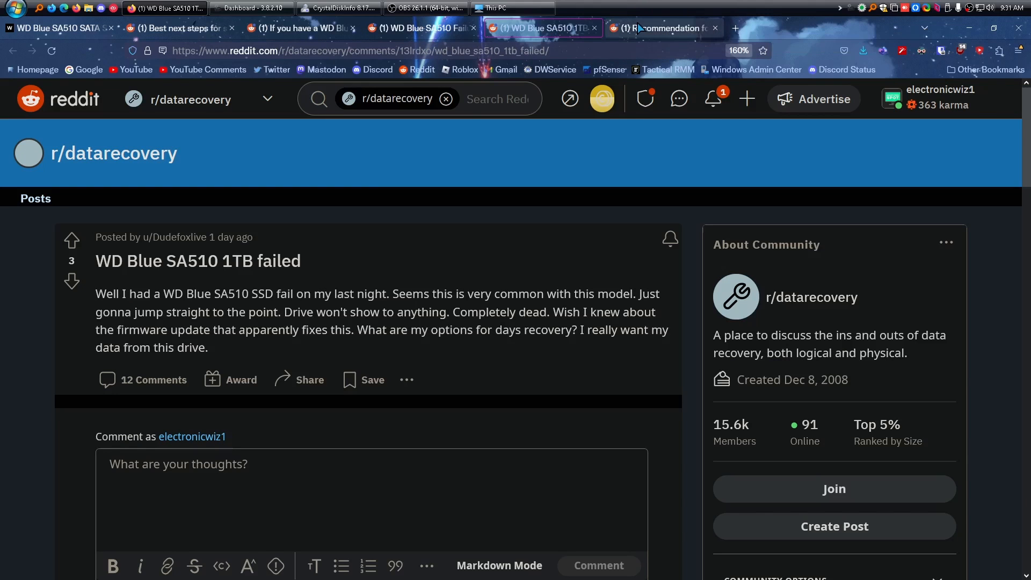
left_click(662, 28)
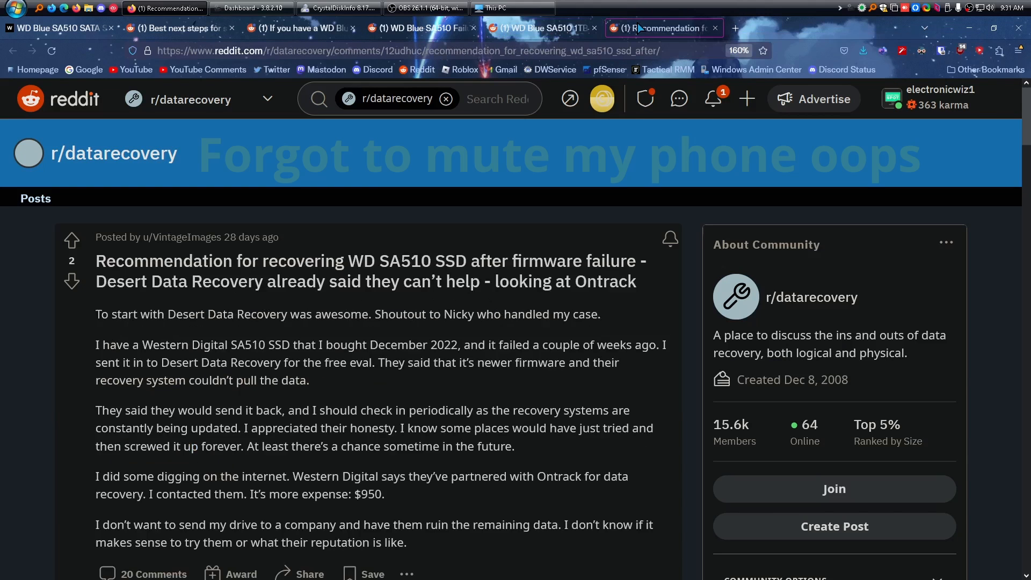
scroll("down", 3)
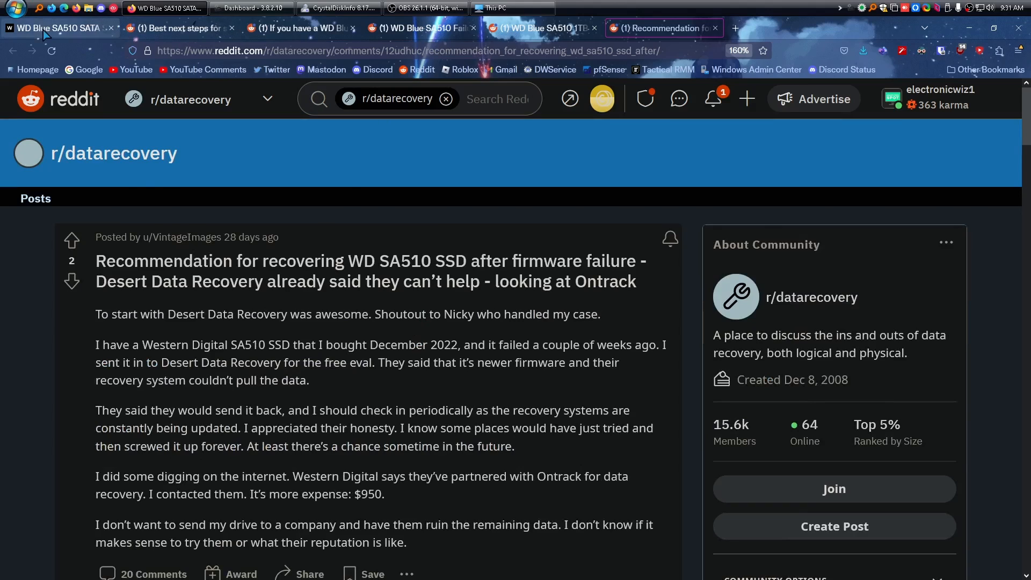
Return to WD's 'SA510 Critical Firmware Update Available' support article tab.
left_click(54, 28)
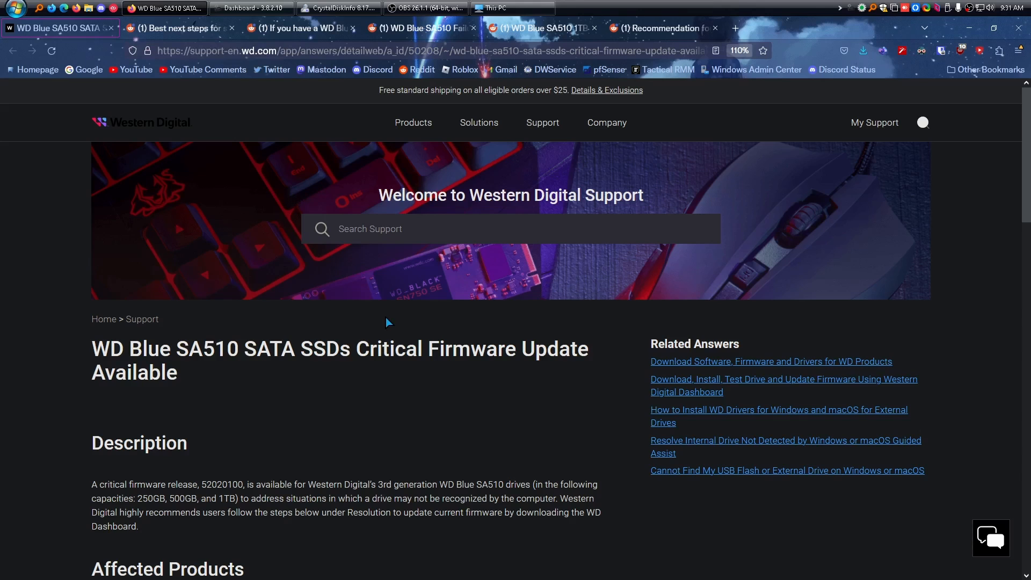
mouse_move(334, 403)
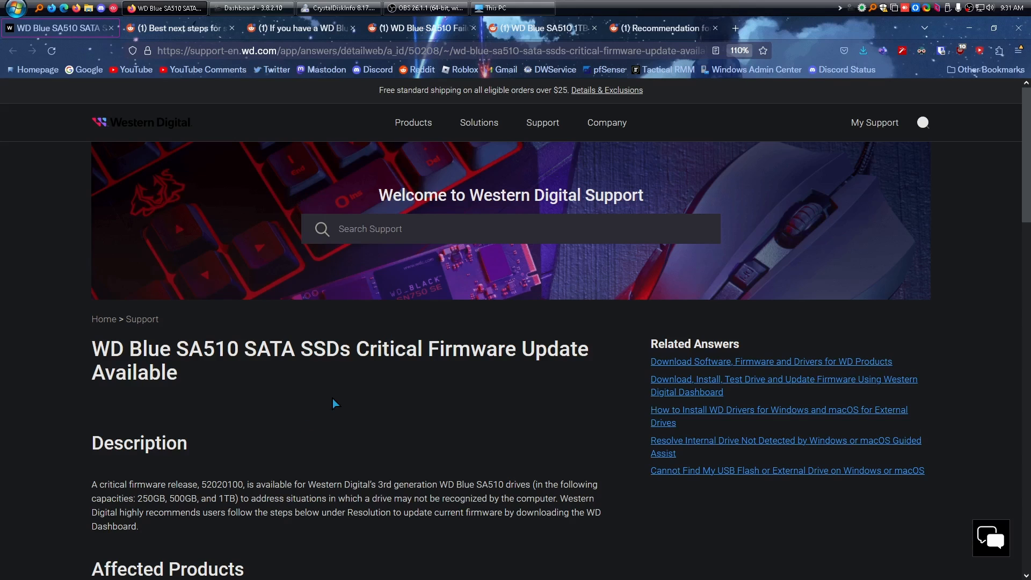